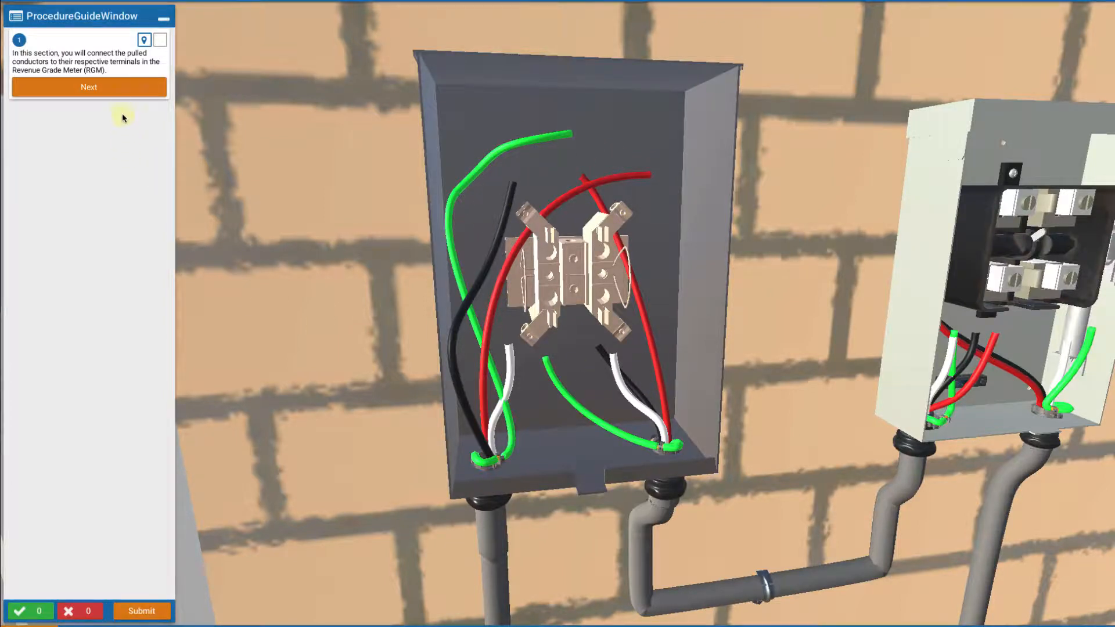
Start the meter wiring procedure and confirm all eight wire ends are stripped.
click(88, 87)
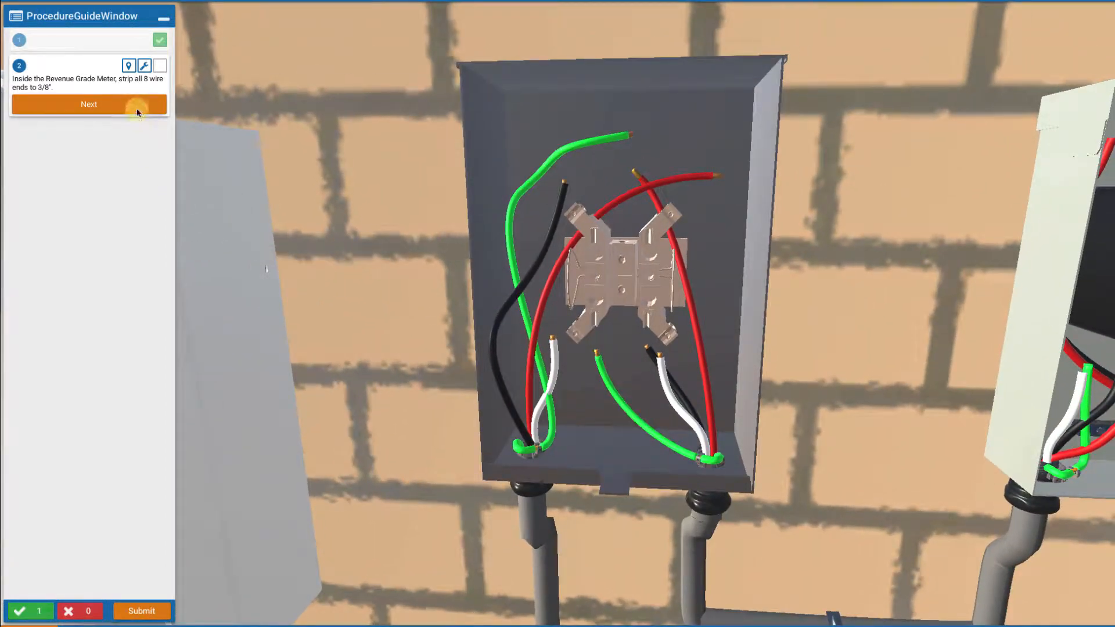
click(89, 104)
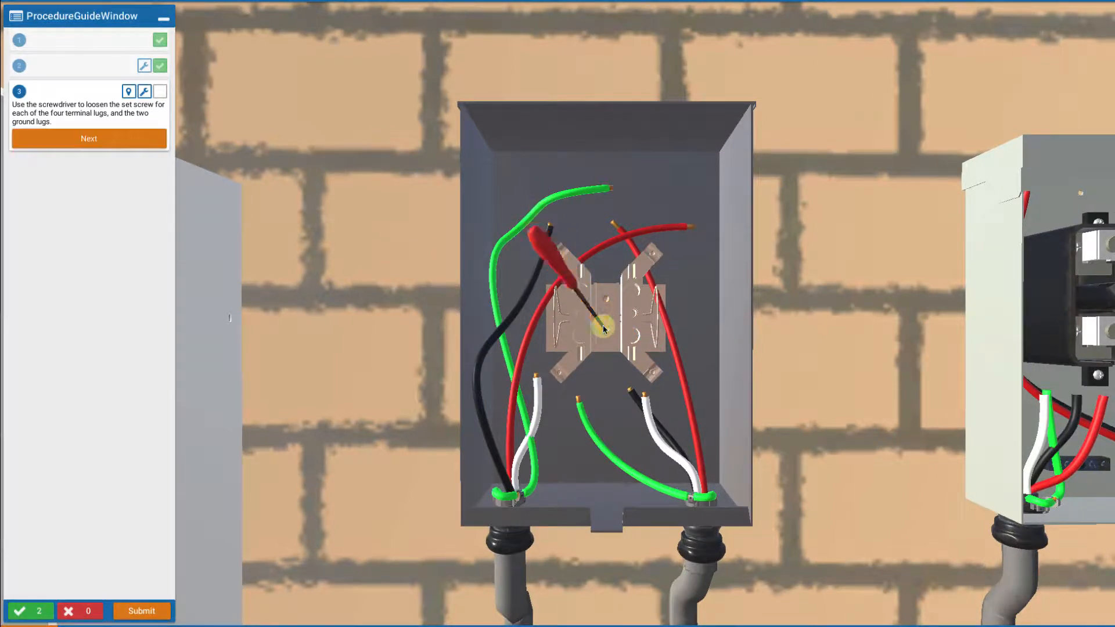
Confirm set screws loosened, then seat disconnect wires on bottom and inverter wires on top terminals.
click(89, 138)
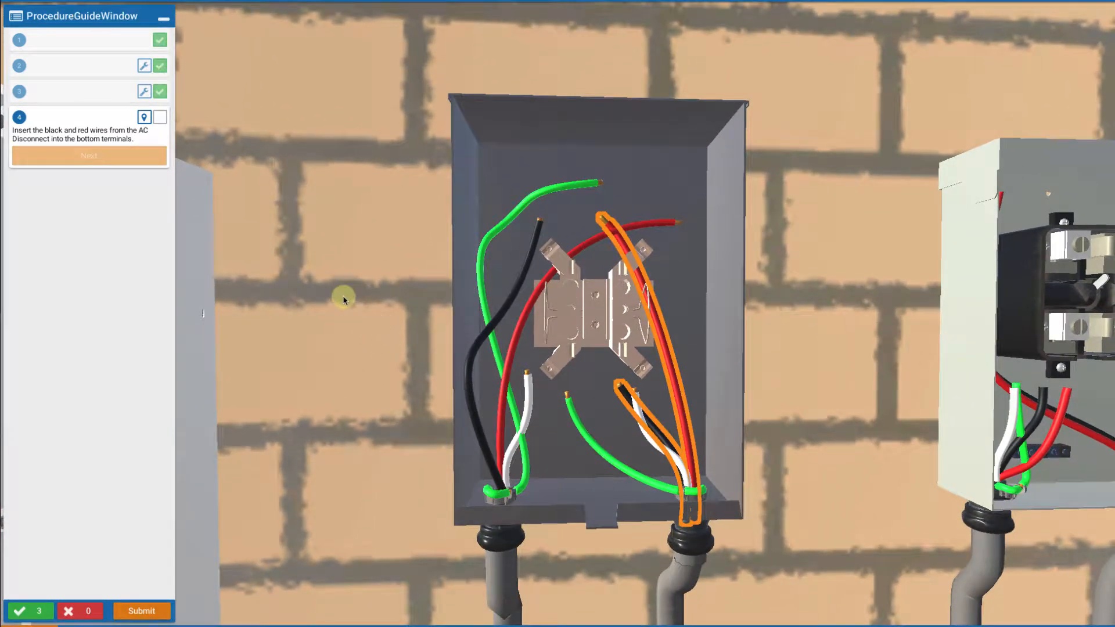
mouse_move(241, 375)
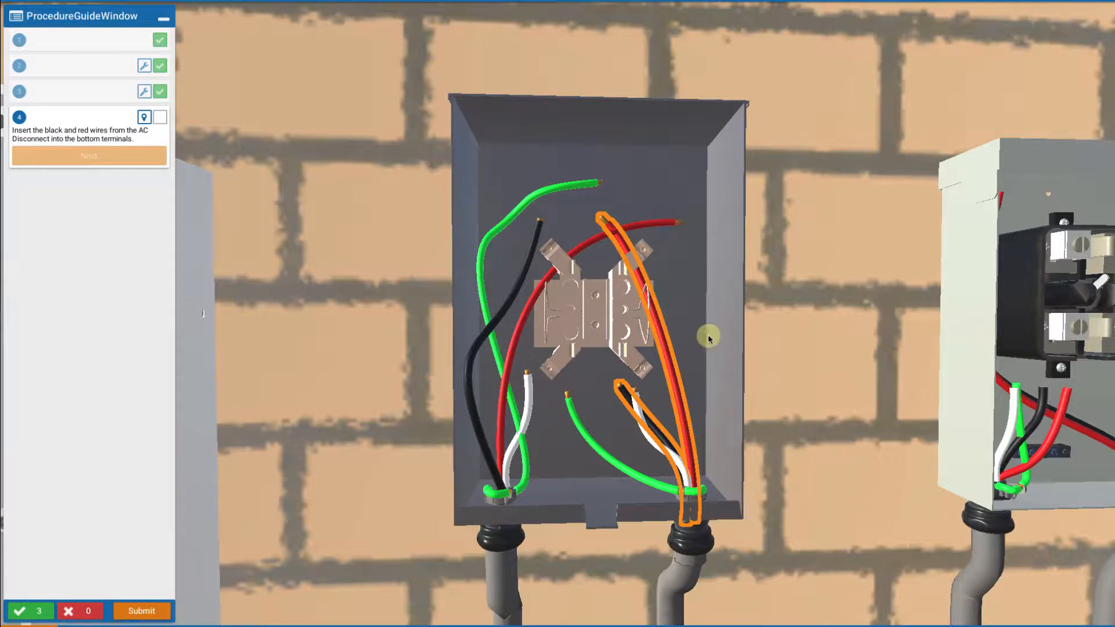
mouse_move(860, 345)
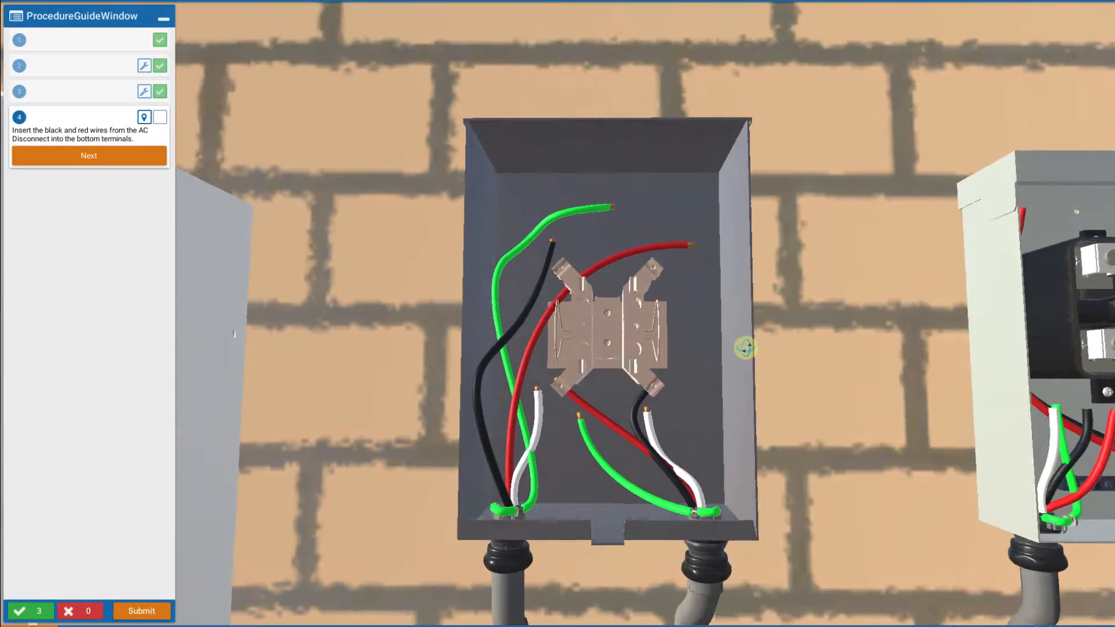
drag(745, 347, 773, 488)
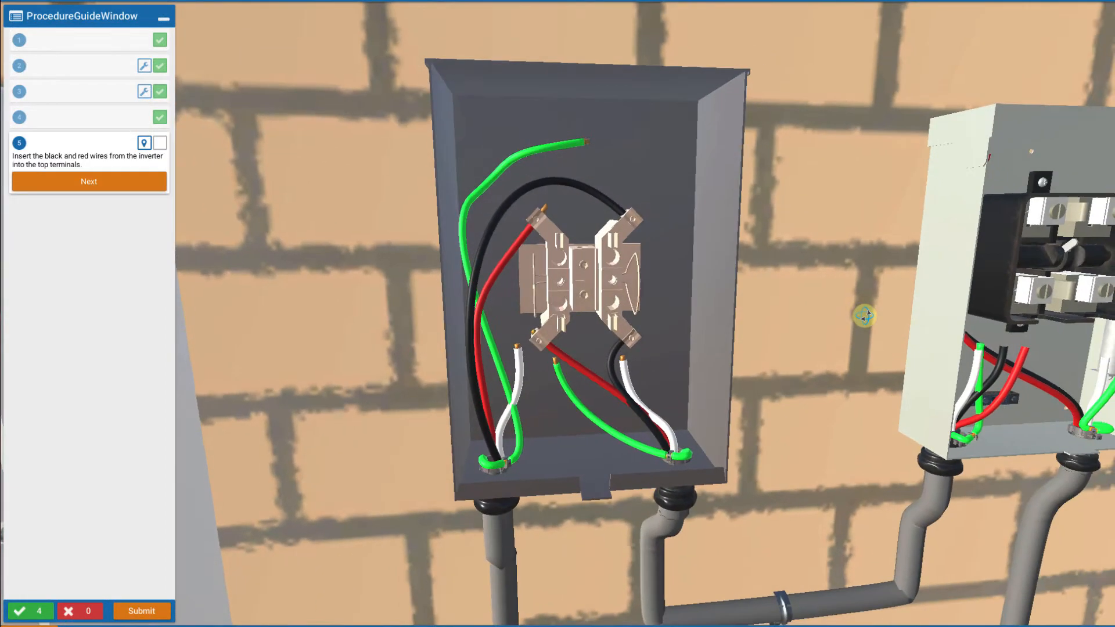
click(88, 181)
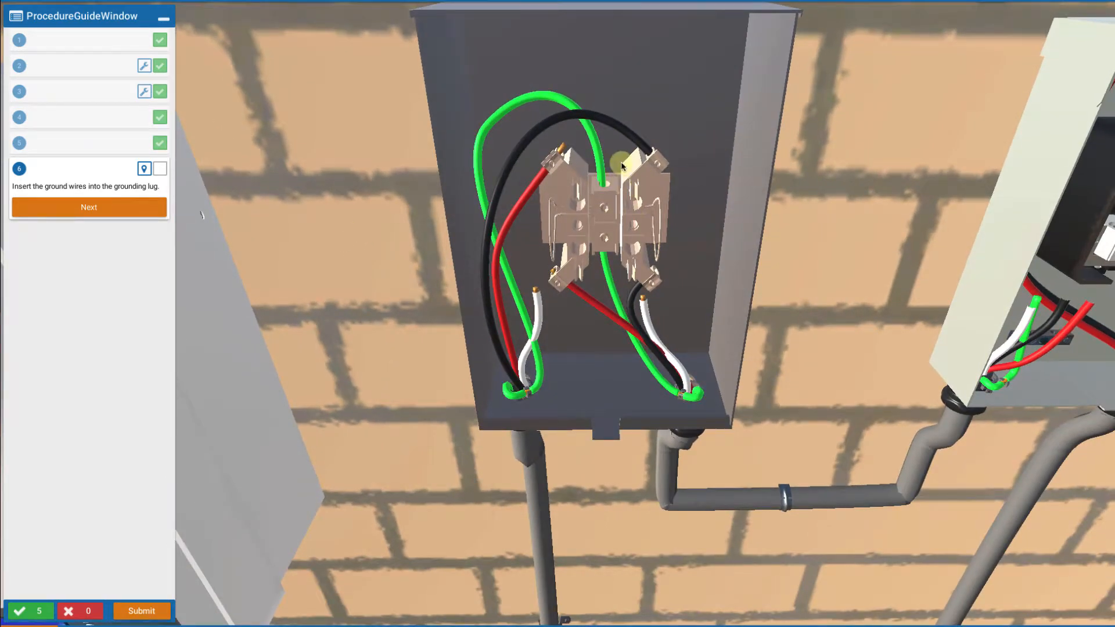
Confirm grounds are in the grounding lug and all six set screws are tightened.
click(88, 207)
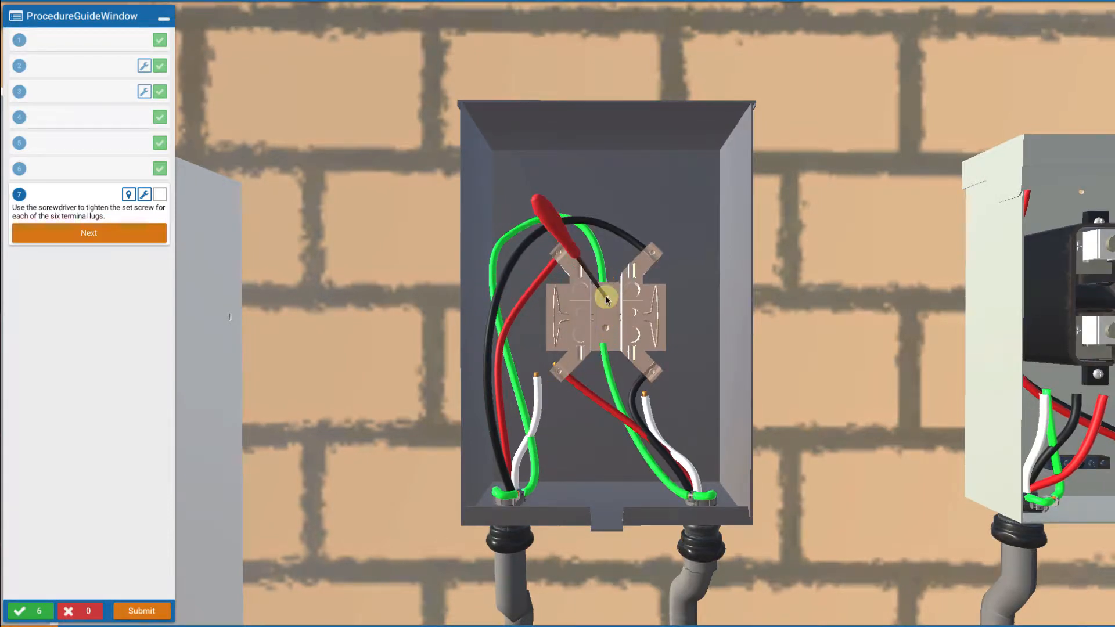
click(90, 232)
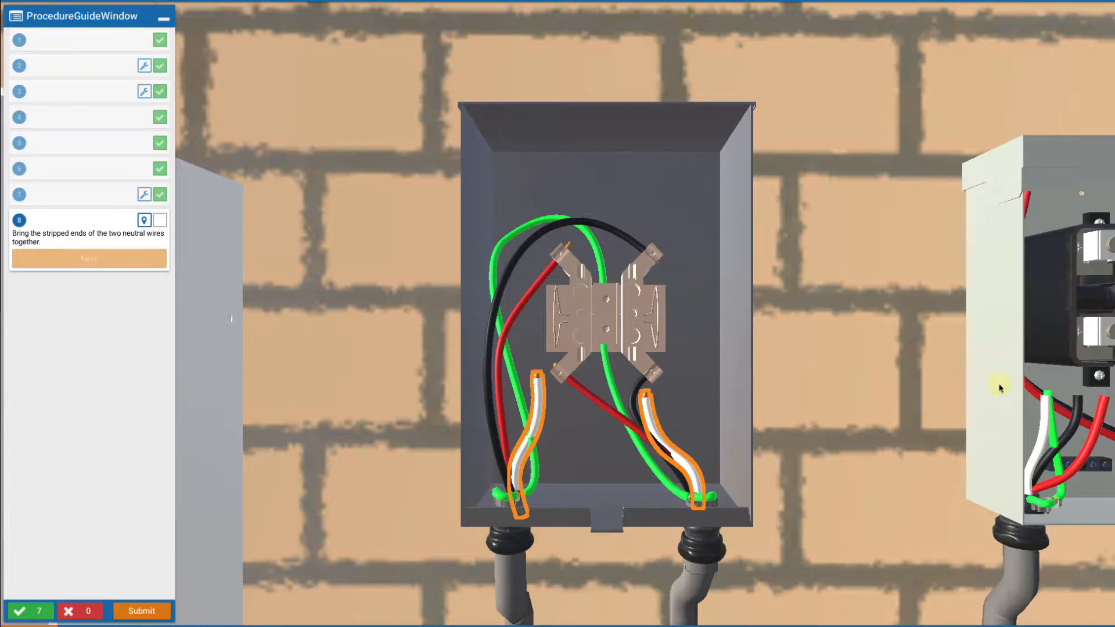
mouse_move(651, 419)
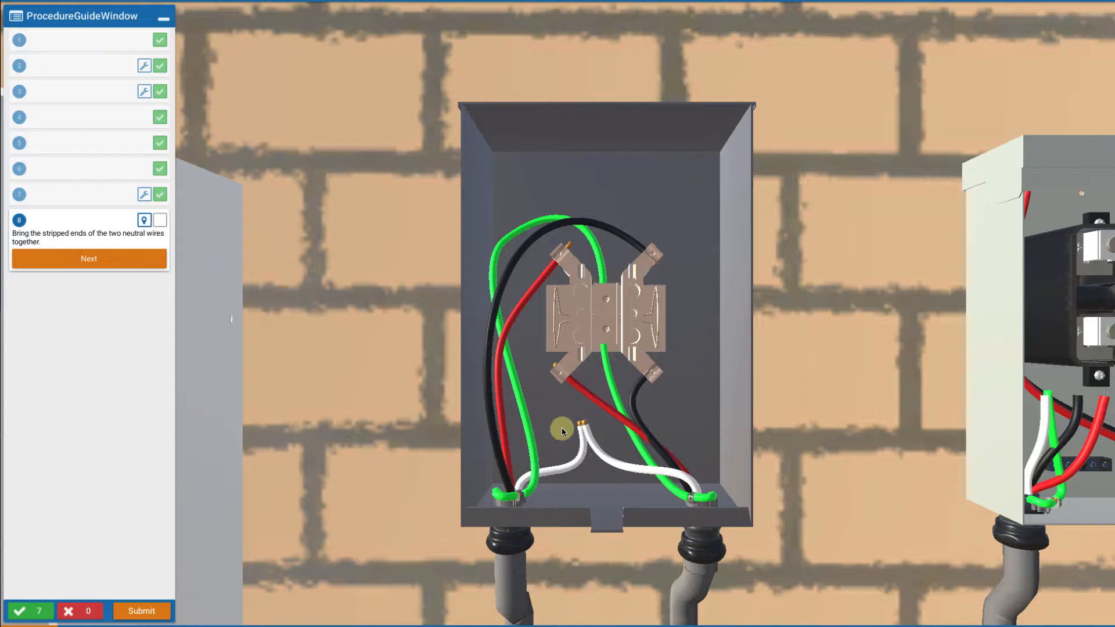
Place a red wire nut on the two joined white neutral ends and confirm it.
click(89, 258)
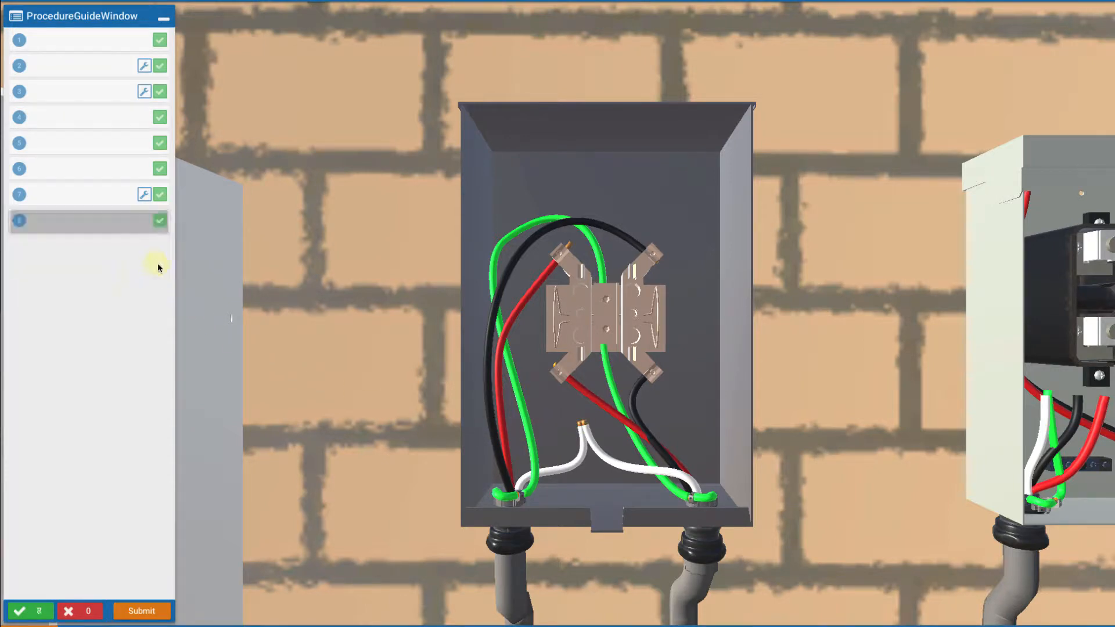
click(583, 385)
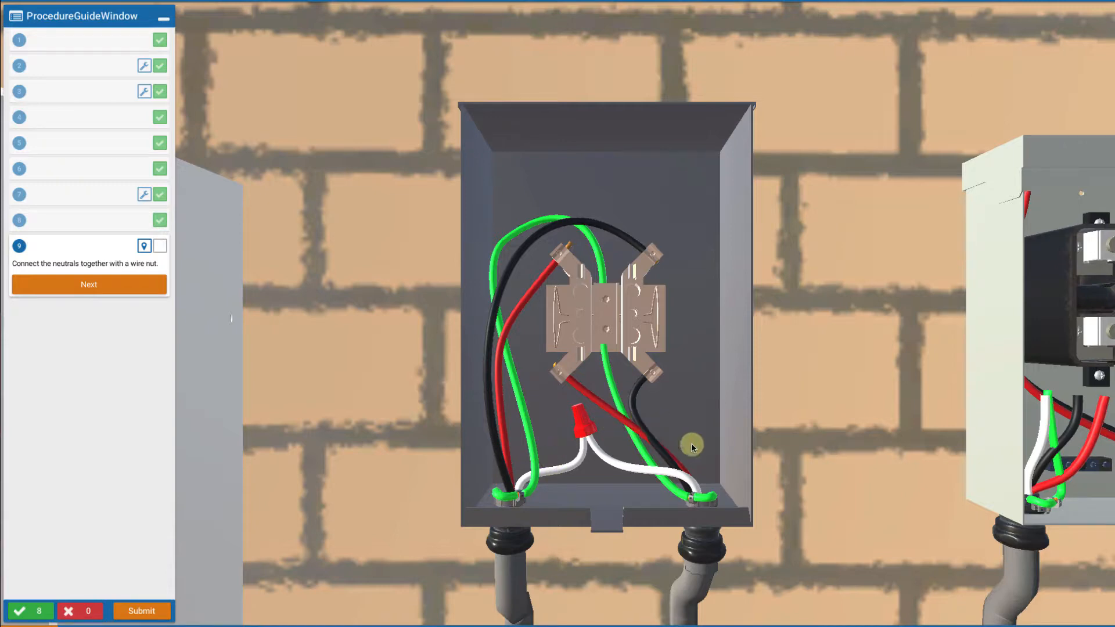
mouse_move(1045, 451)
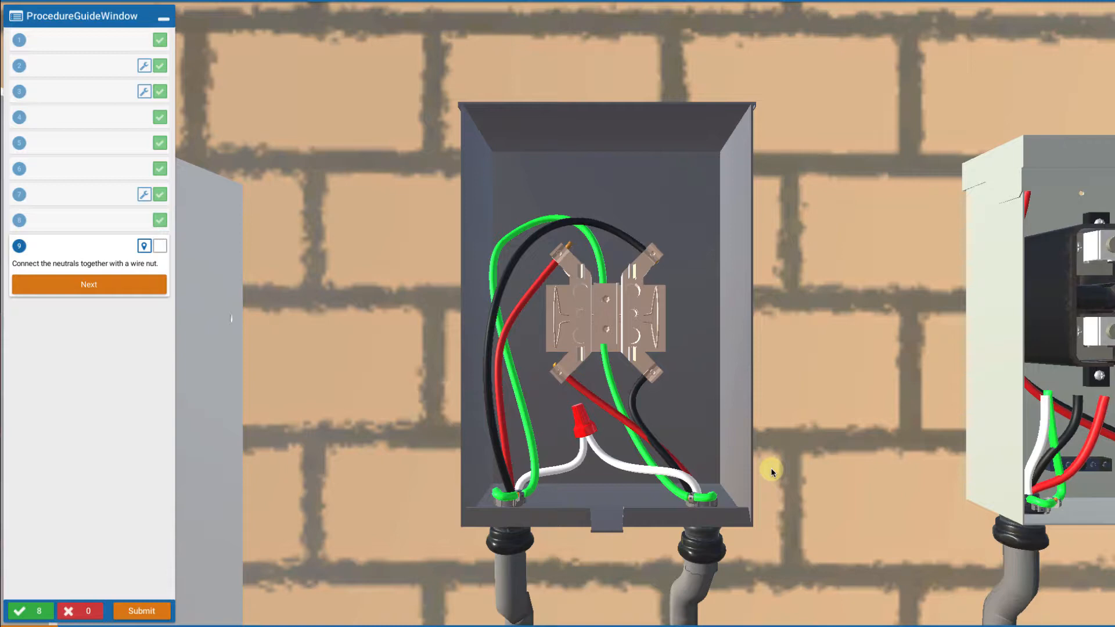
mouse_move(444, 476)
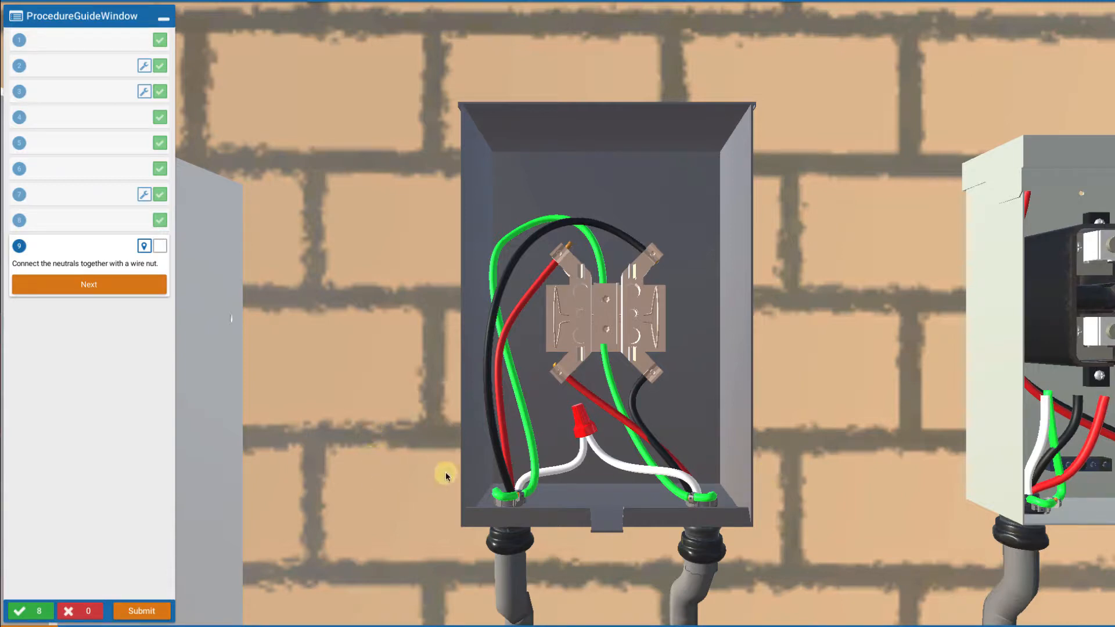
mouse_move(777, 495)
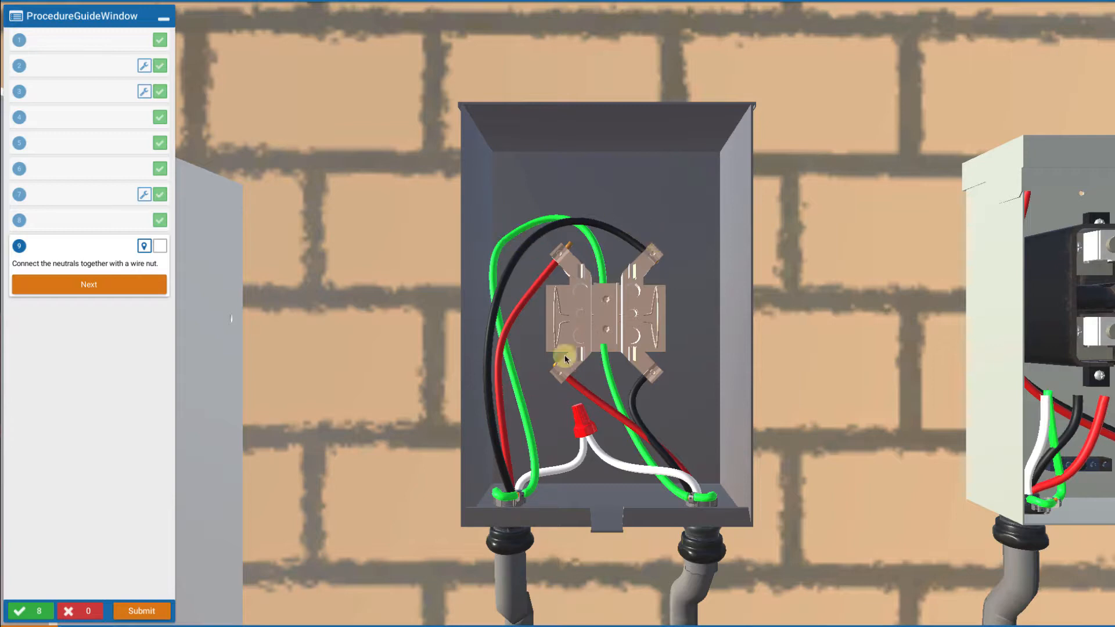
mouse_move(577, 338)
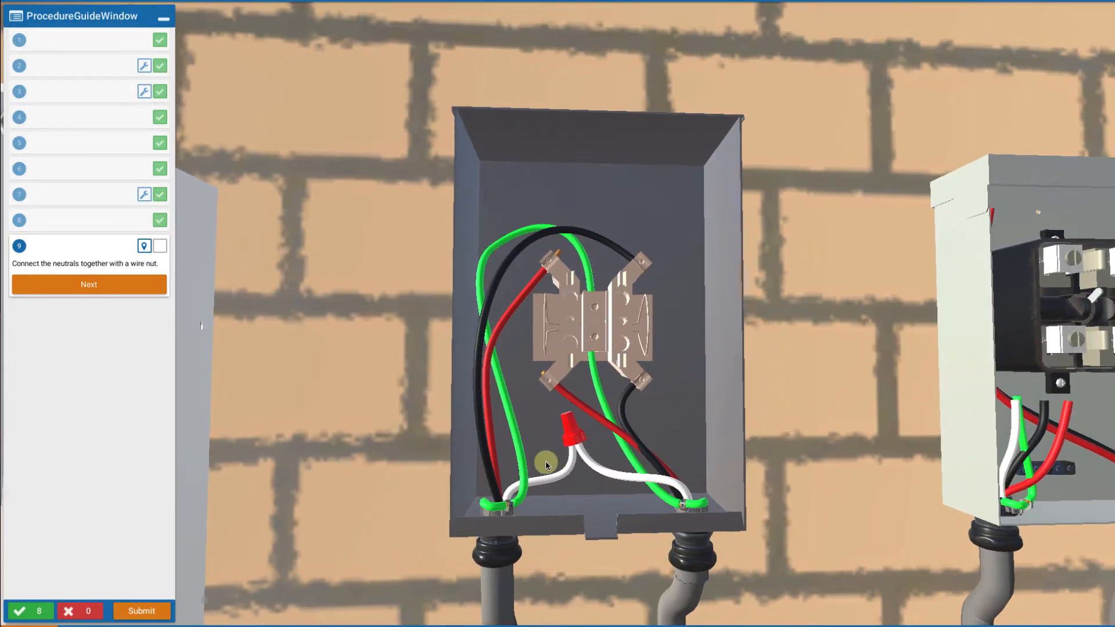
click(88, 284)
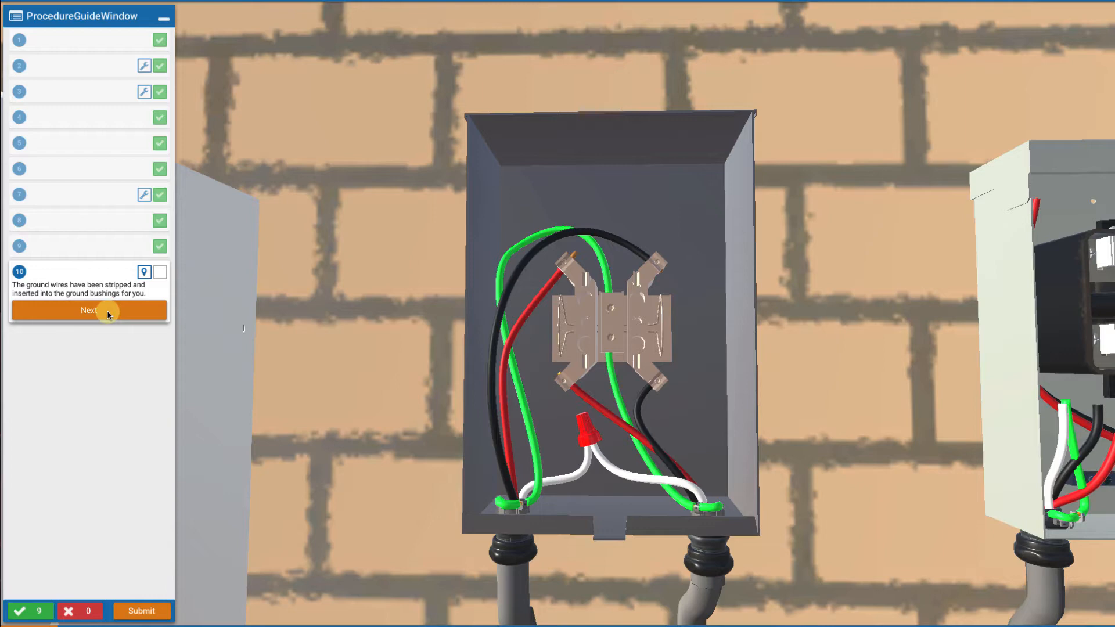
Attach the RGM enclosure front cover and confirm the solar energy meter is seated.
click(89, 310)
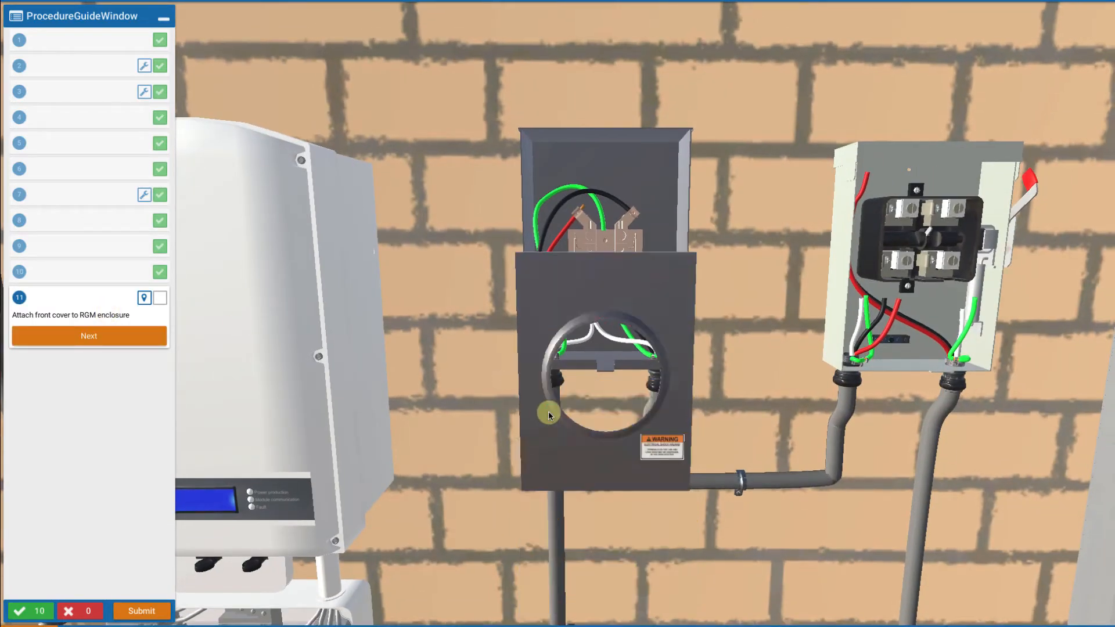
click(89, 335)
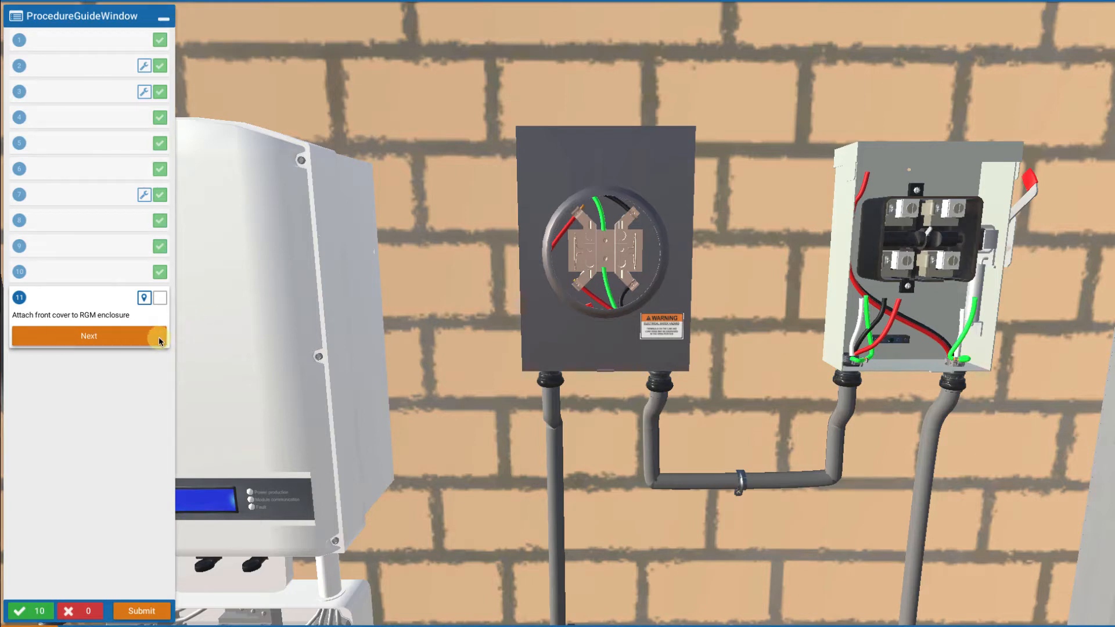
click(89, 335)
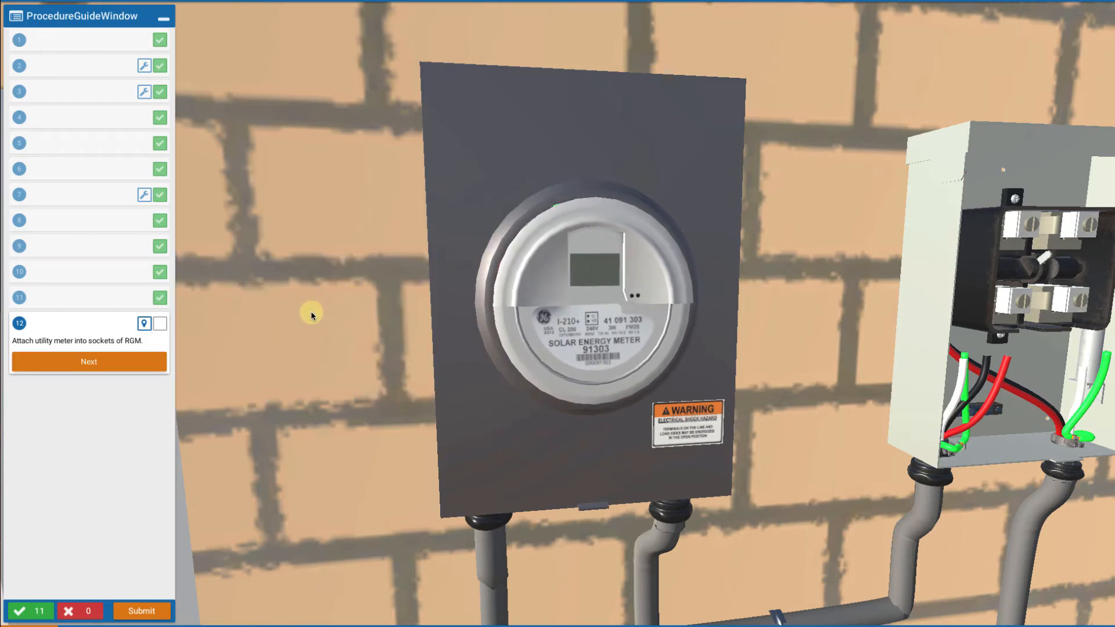
click(89, 361)
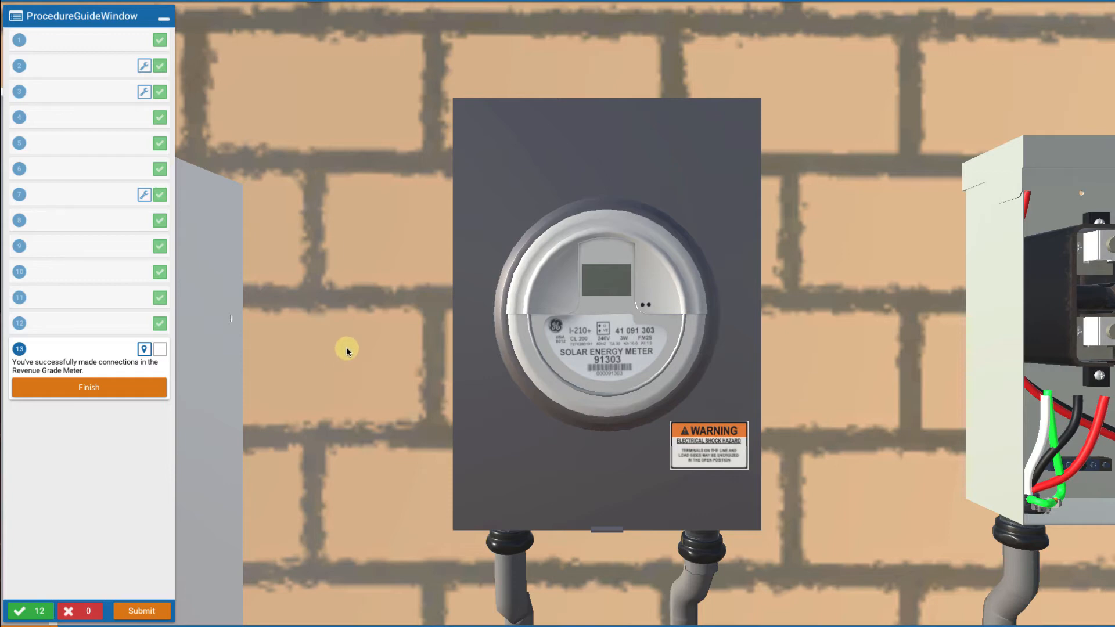